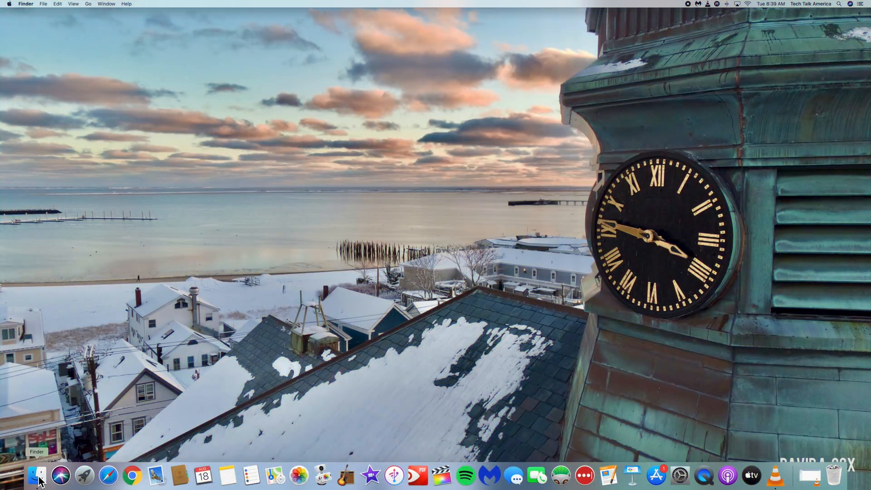
# Step: Bring up a Finder window on Downloads and reveal the Finder menu
pyautogui.click(35, 483)
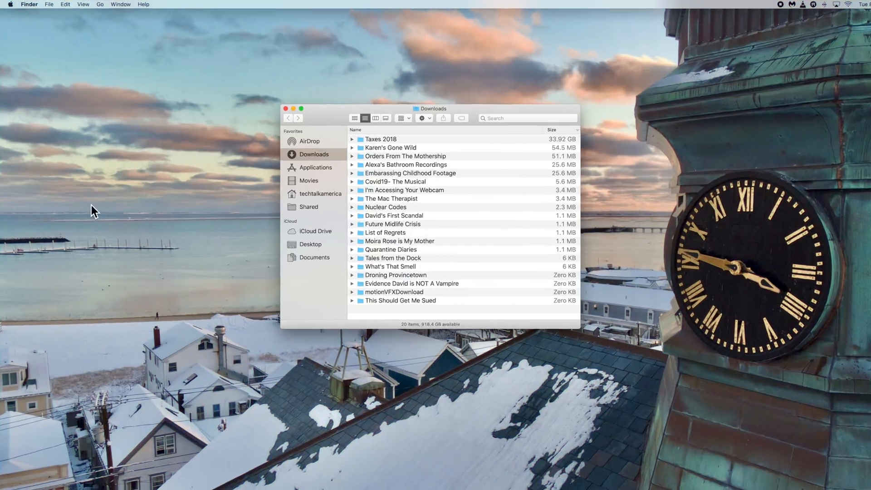
pyautogui.click(28, 4)
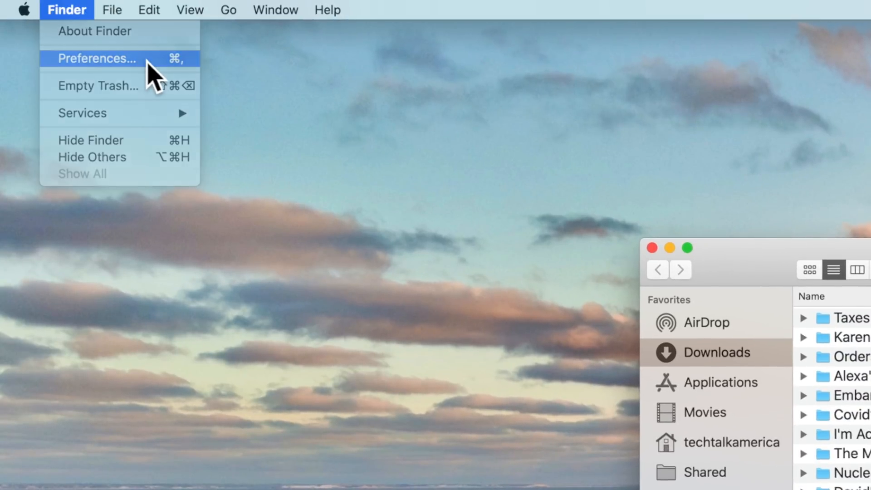
# Step: Show the 'New Finder windows show' location choices in Finder Preferences General
pyautogui.click(96, 58)
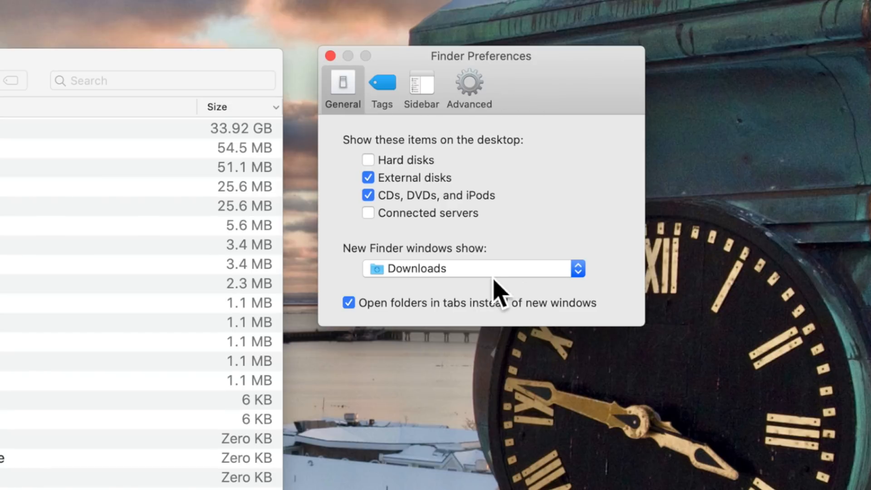
pyautogui.click(472, 269)
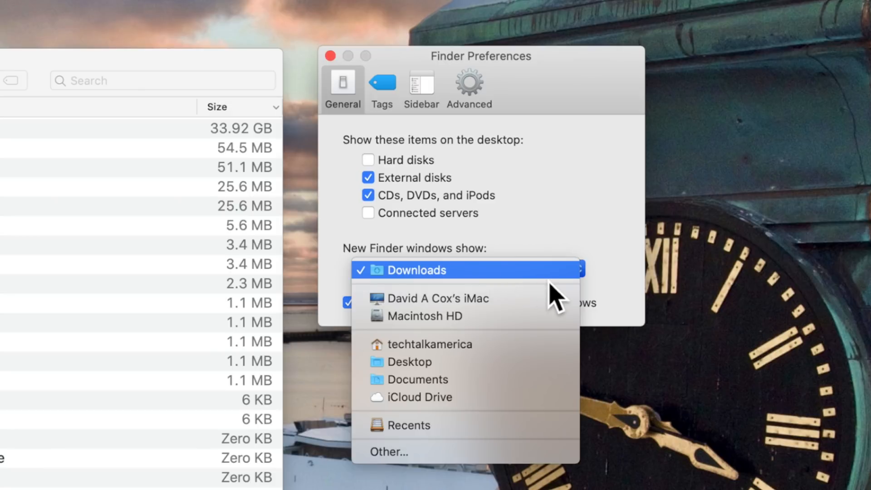
pyautogui.moveTo(570, 435)
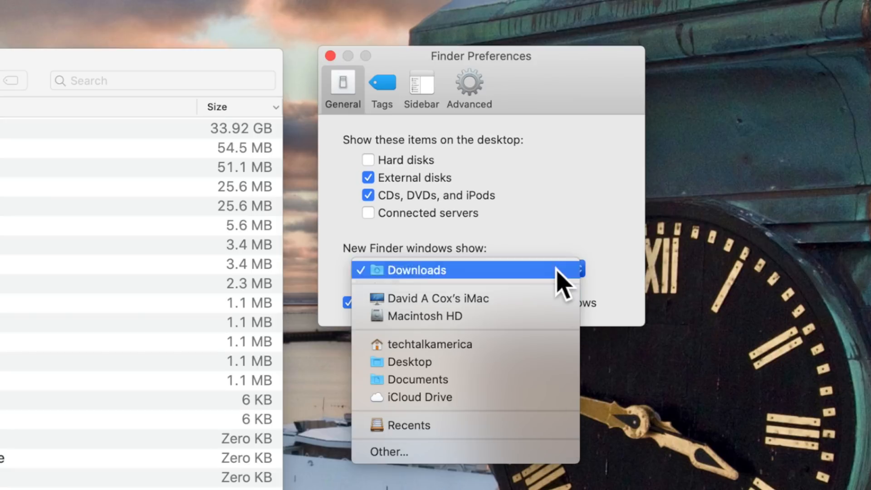
# Step: Keep Downloads as the folder new Finder windows open in
pyautogui.click(416, 271)
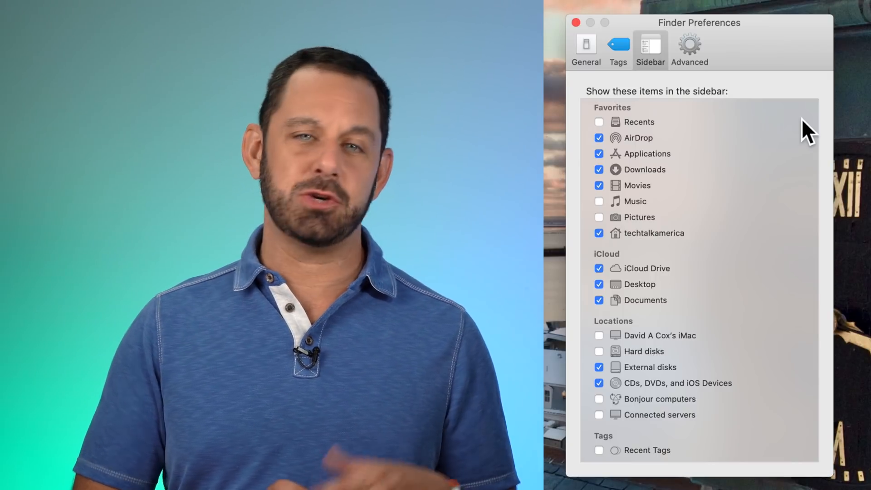
pyautogui.moveTo(686, 164)
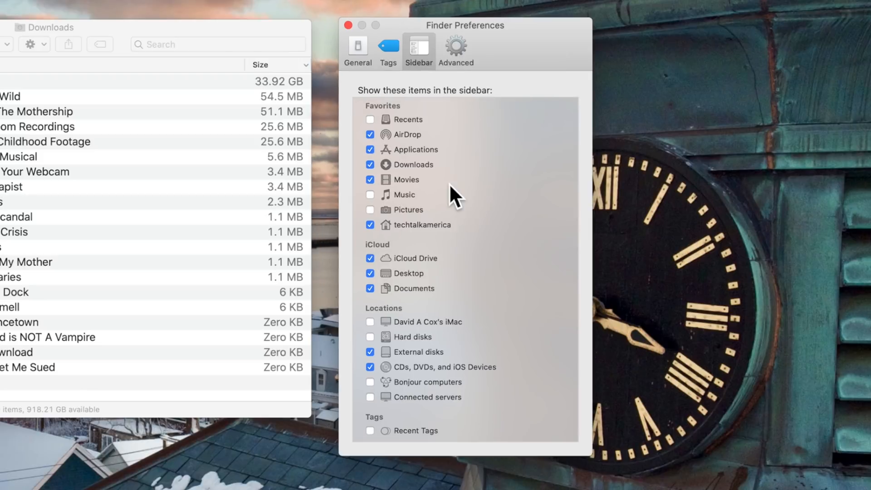
pyautogui.moveTo(467, 244)
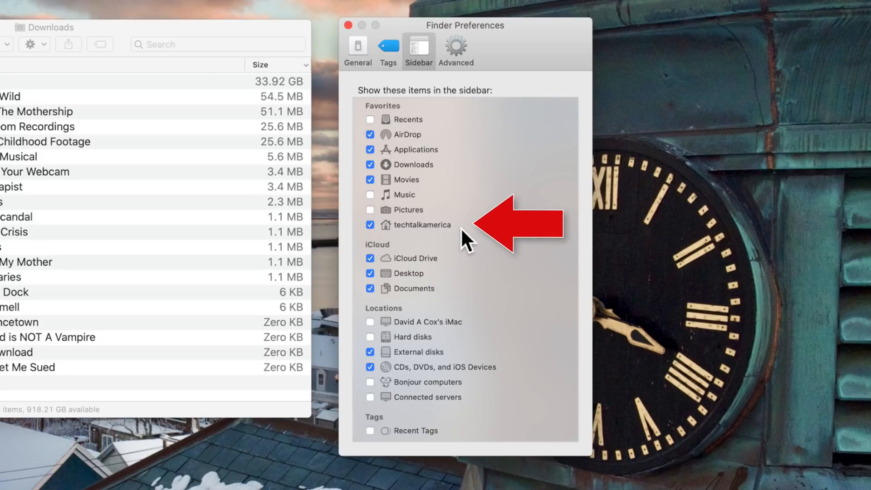
pyautogui.moveTo(515, 241)
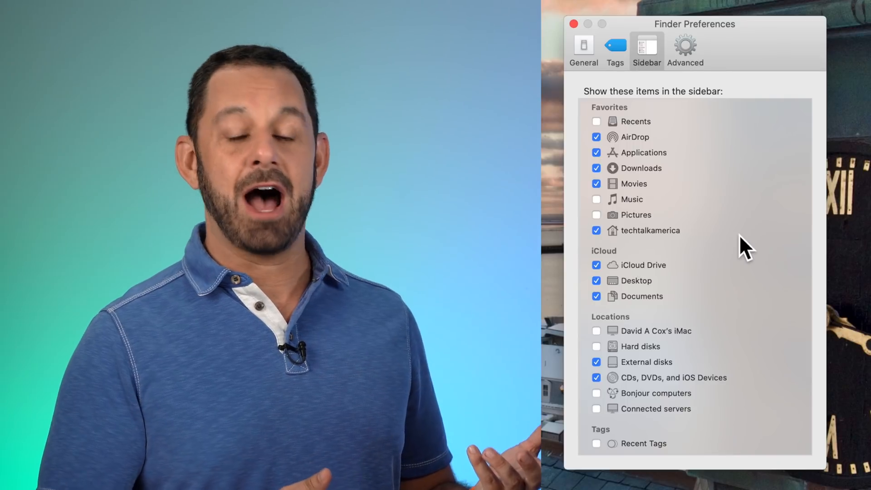
pyautogui.moveTo(714, 280)
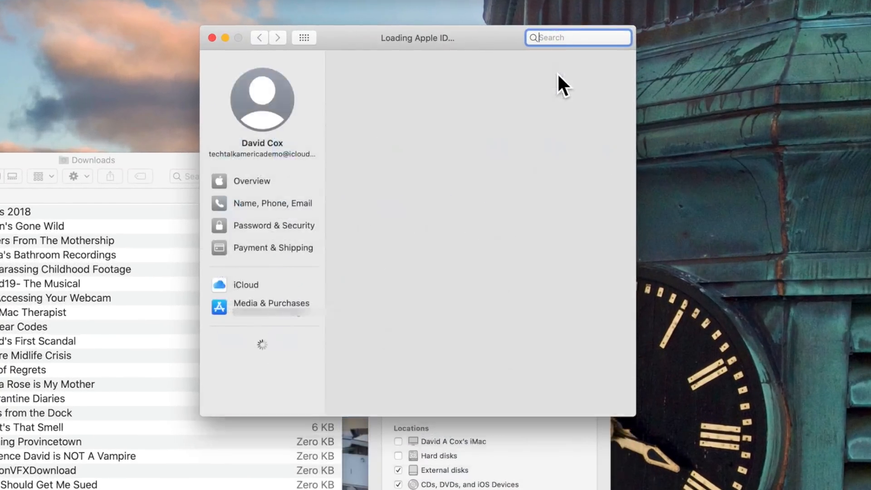
# Step: Reveal the iCloud Drive options within the Apple ID iCloud settings
pyautogui.click(245, 285)
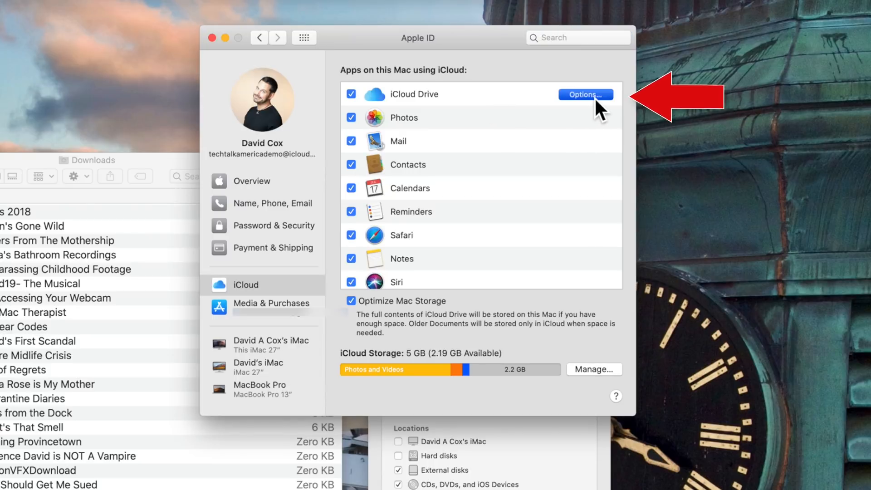
pyautogui.click(585, 95)
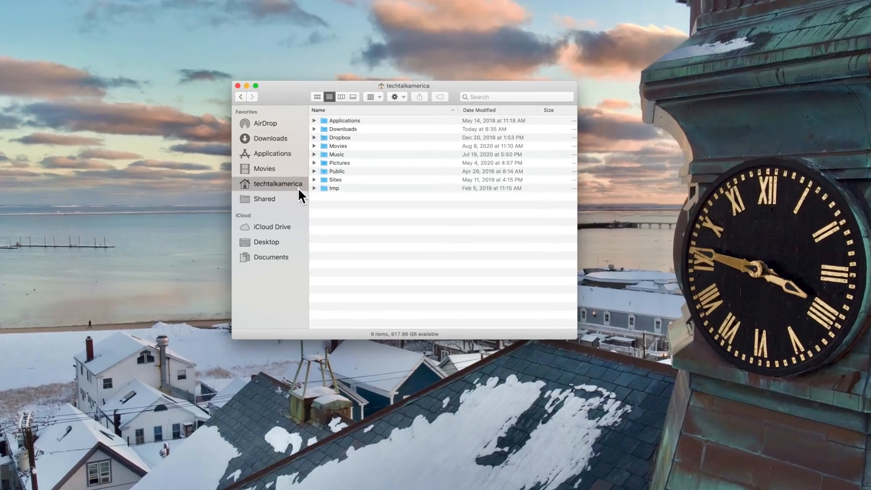
# Step: Drag the Dropbox folder into the sidebar Favorites and show its entry's actions
pyautogui.moveTo(404, 85); pyautogui.dragTo(429, 76)
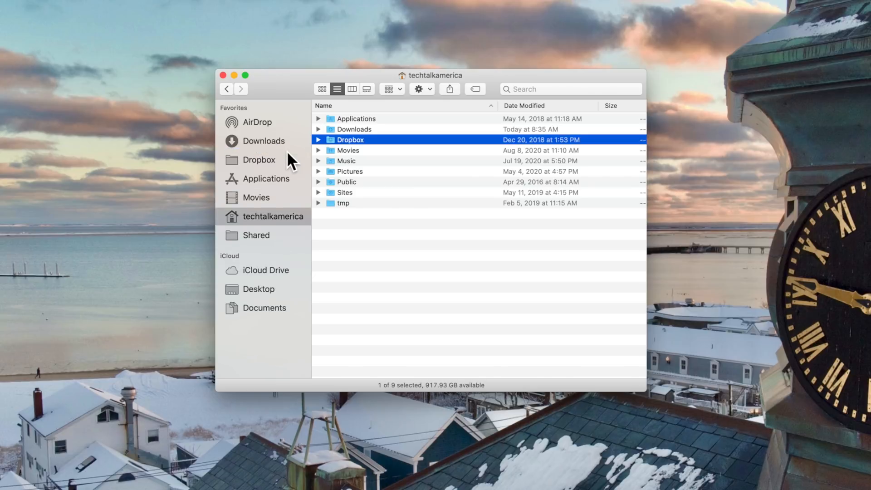
pyautogui.moveTo(461, 250)
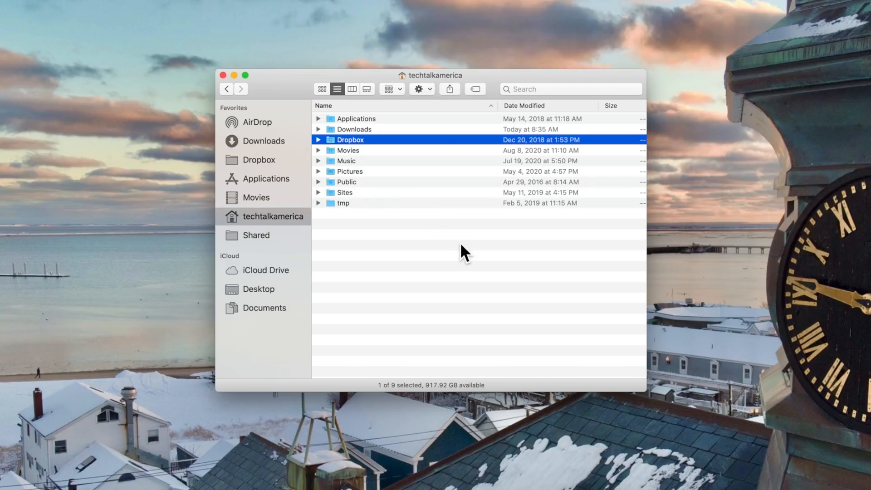
pyautogui.moveTo(273, 171)
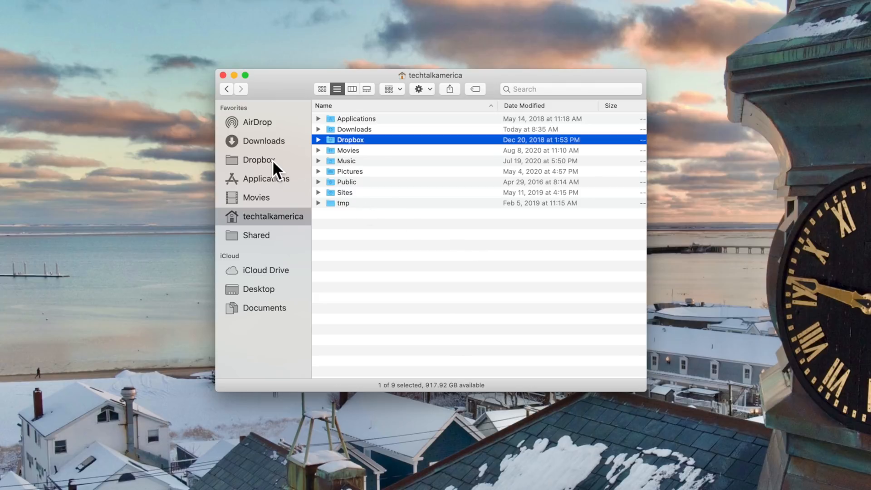
pyautogui.rightClick(256, 160)
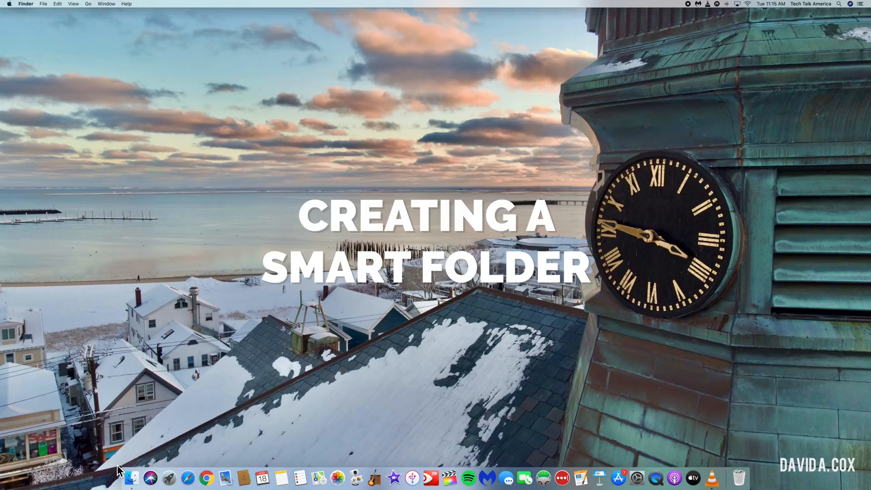
pyautogui.moveTo(106, 200)
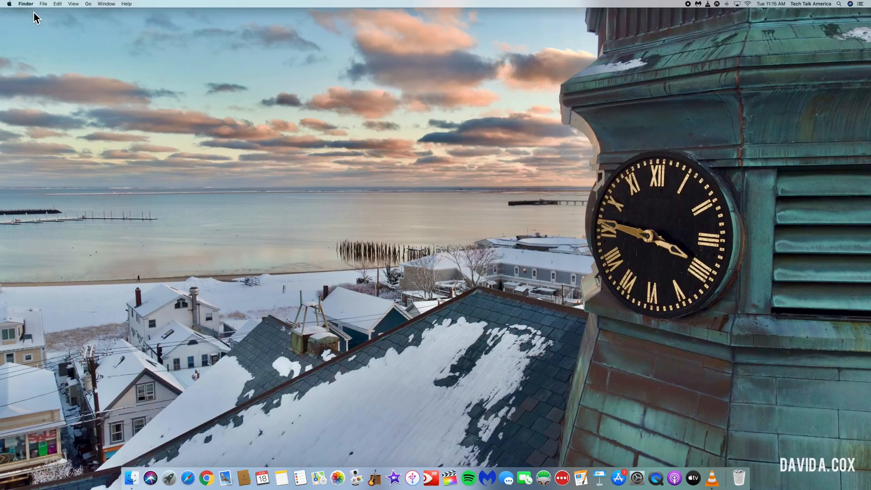
pyautogui.moveTo(44, 15)
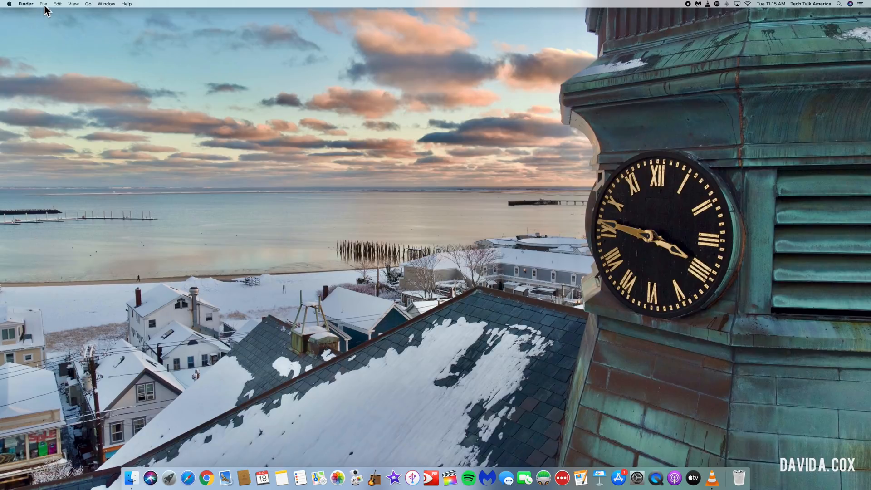
# Step: Create a new empty Smart Folder from the File menu
pyautogui.click(45, 4)
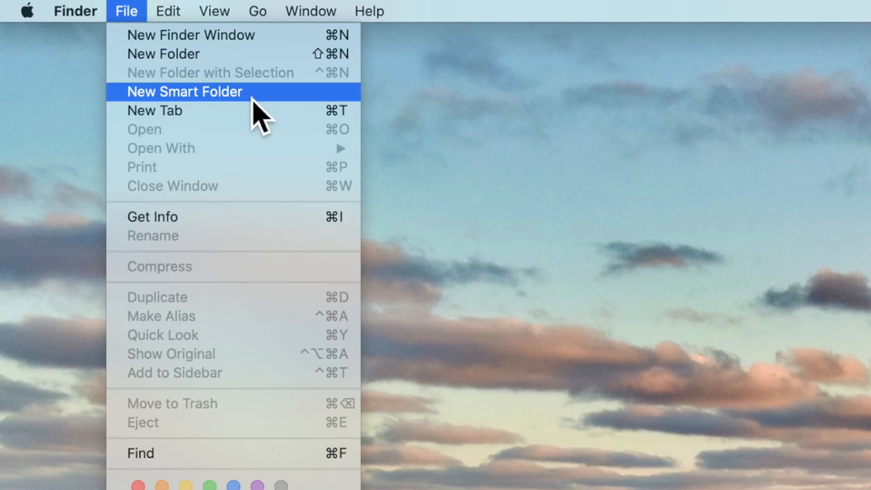
pyautogui.moveTo(277, 131)
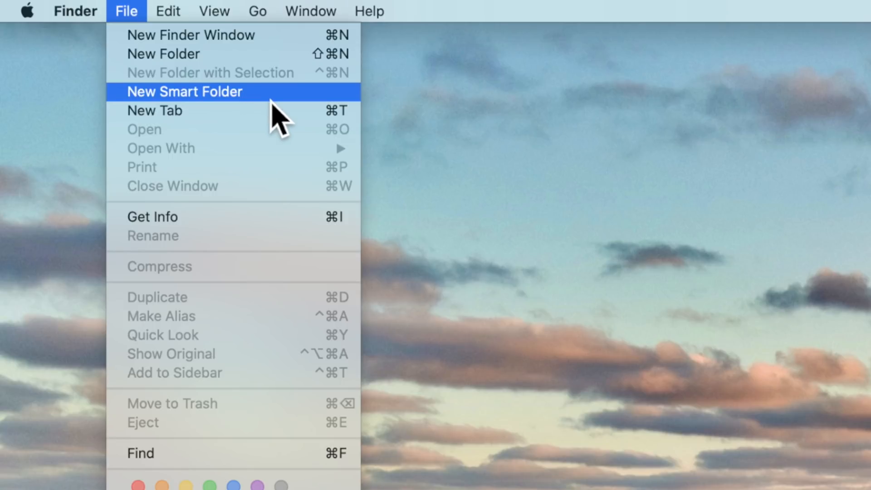
pyautogui.click(184, 91)
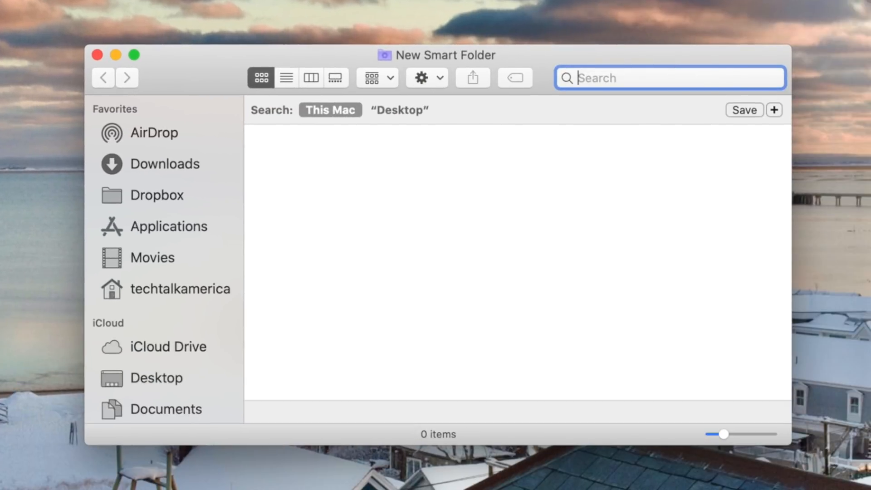
# Step: Add a first search rule and list the attributes it can filter by
pyautogui.click(774, 110)
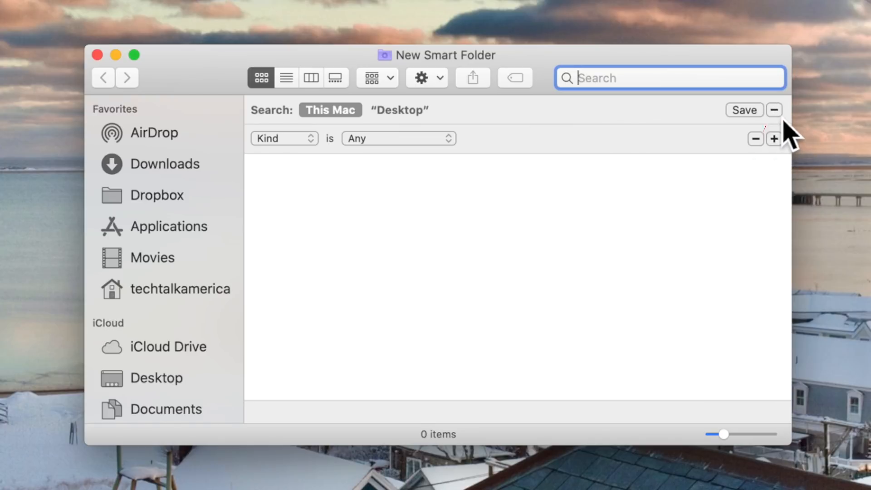
pyautogui.click(283, 138)
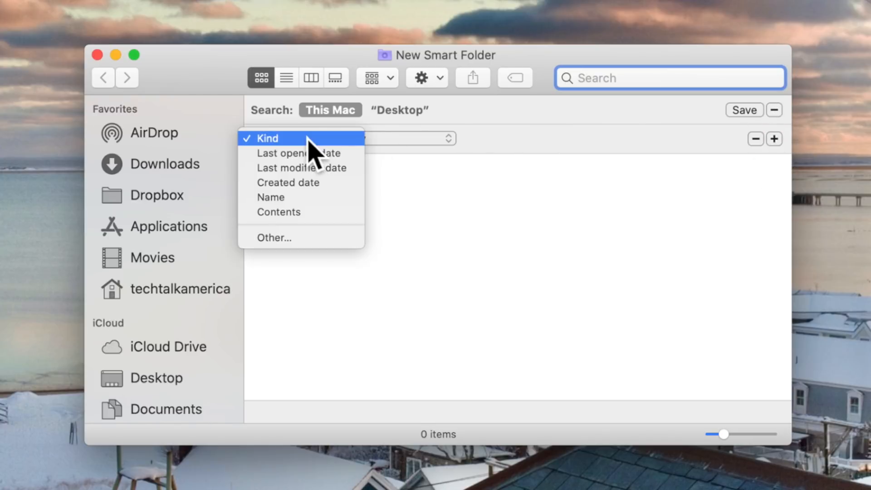
pyautogui.moveTo(271, 198)
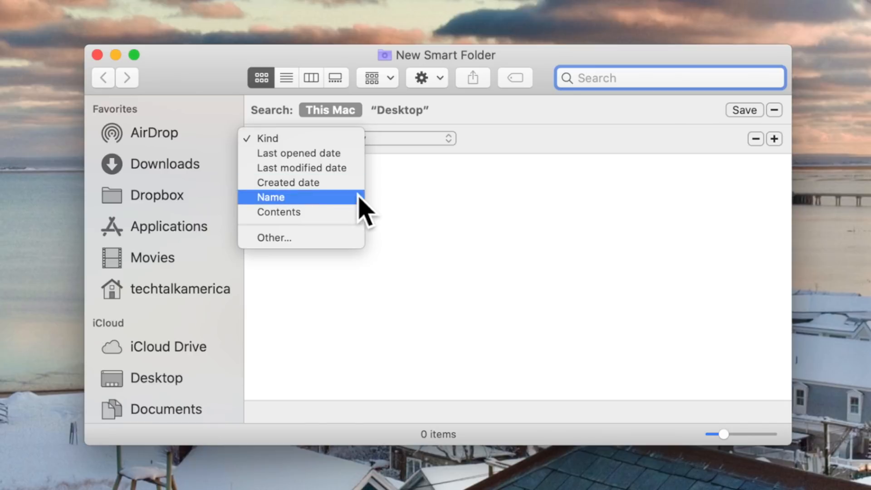
pyautogui.moveTo(333, 258)
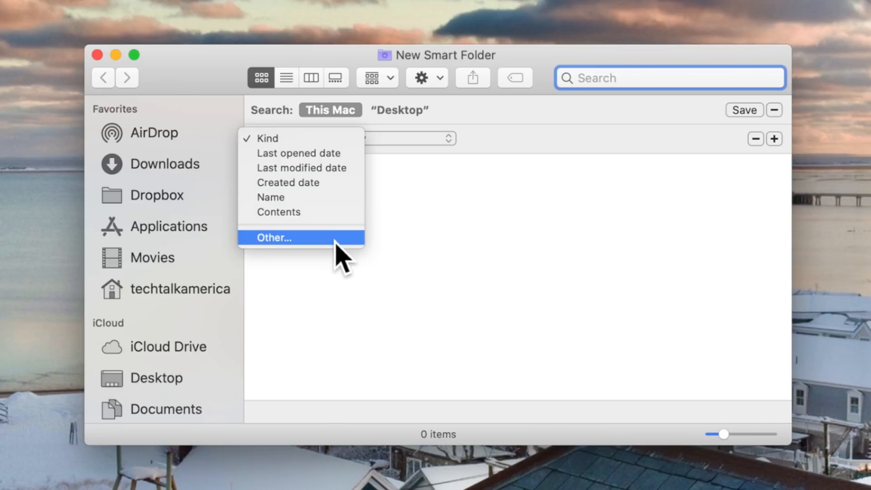
# Step: Search the full attribute list for 'date' and 'lang' and add Languages to the menu
pyautogui.click(273, 237)
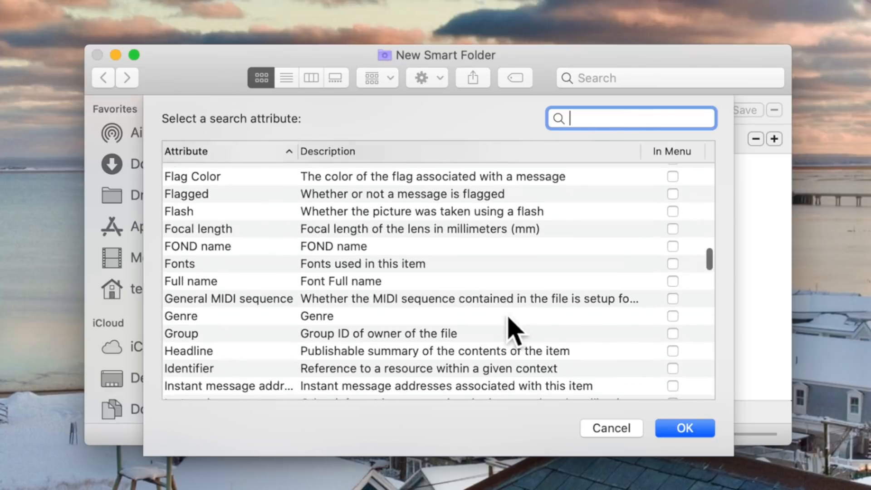
pyautogui.scroll(-3)
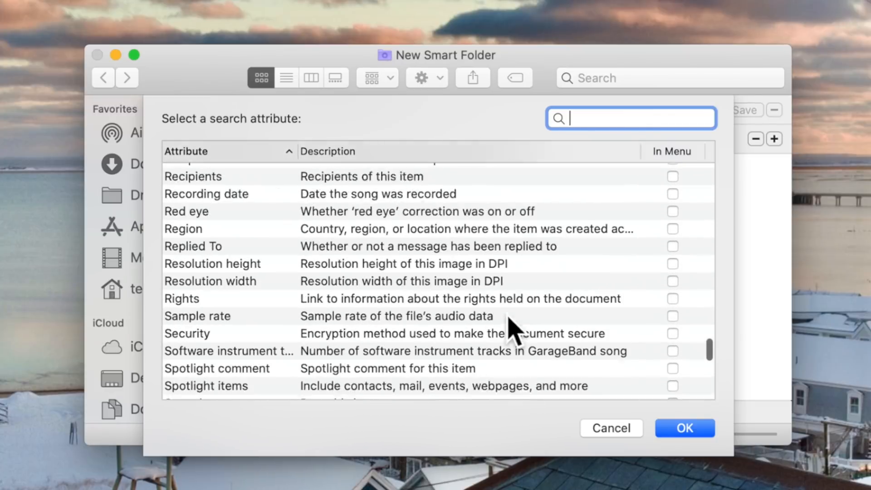
pyautogui.scroll(-3)
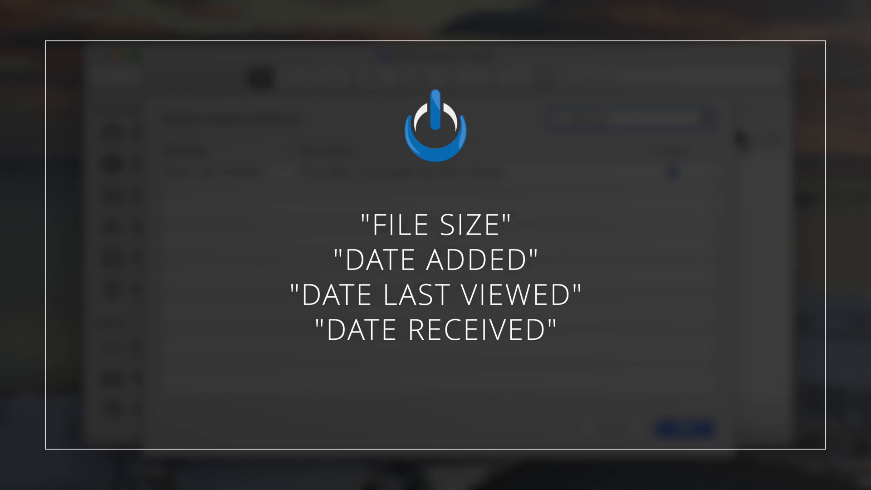
pyautogui.write('date')
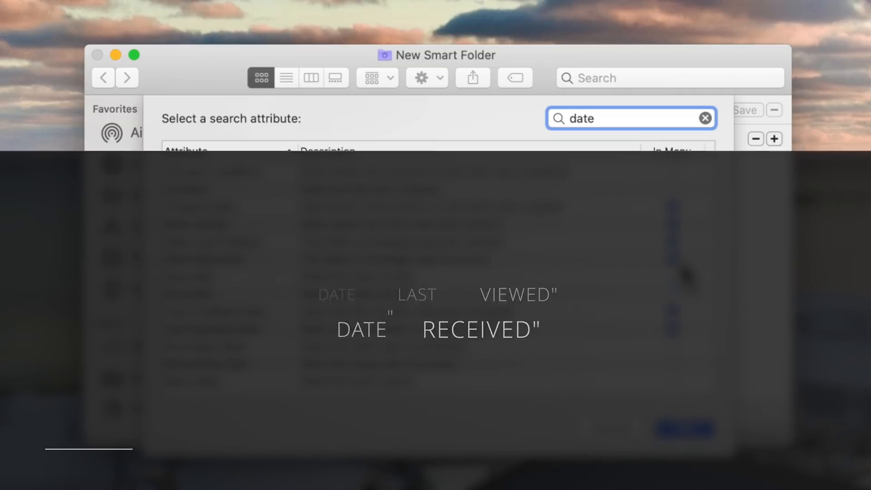
pyautogui.write('lang')
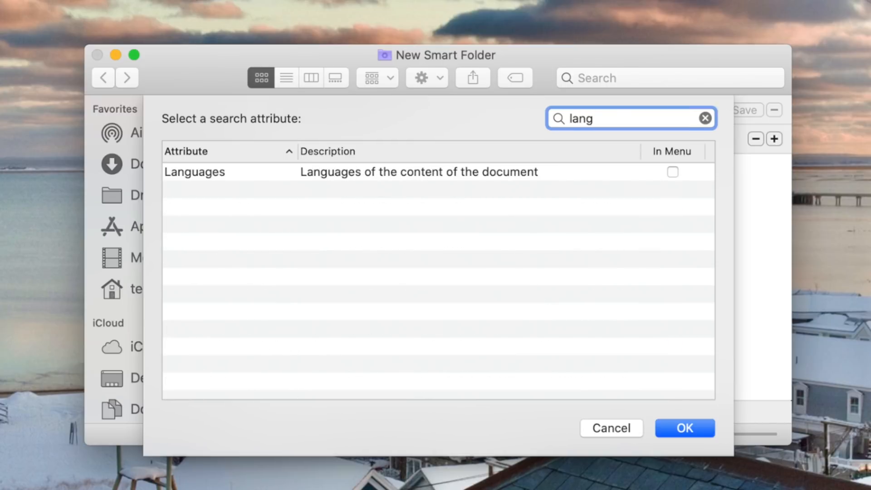
pyautogui.click(672, 172)
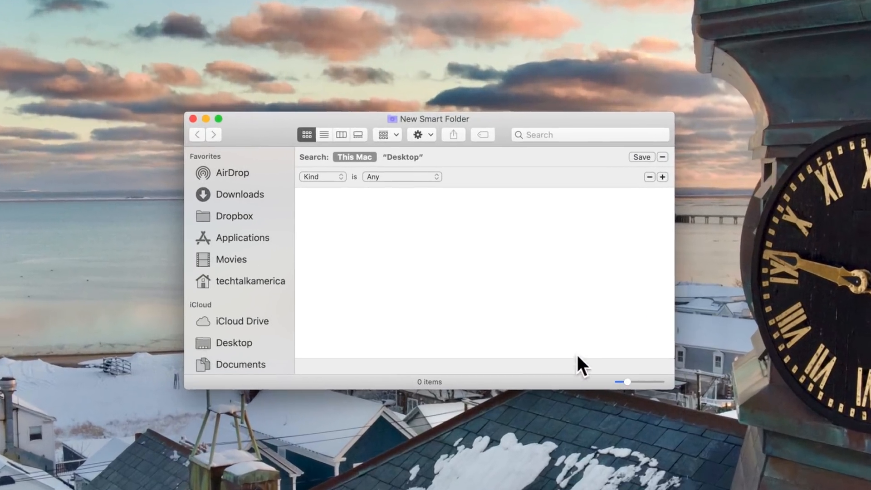
# Step: Set the first rule to Kind is Document
pyautogui.click(322, 176)
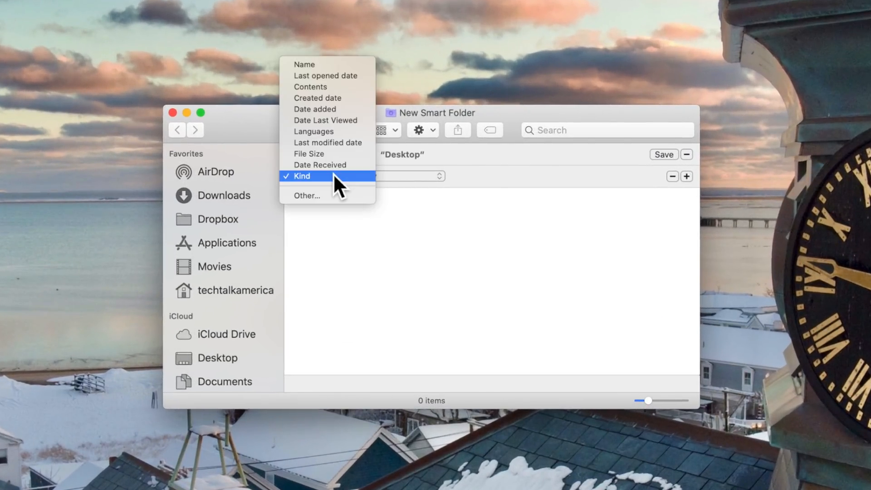
pyautogui.click(302, 176)
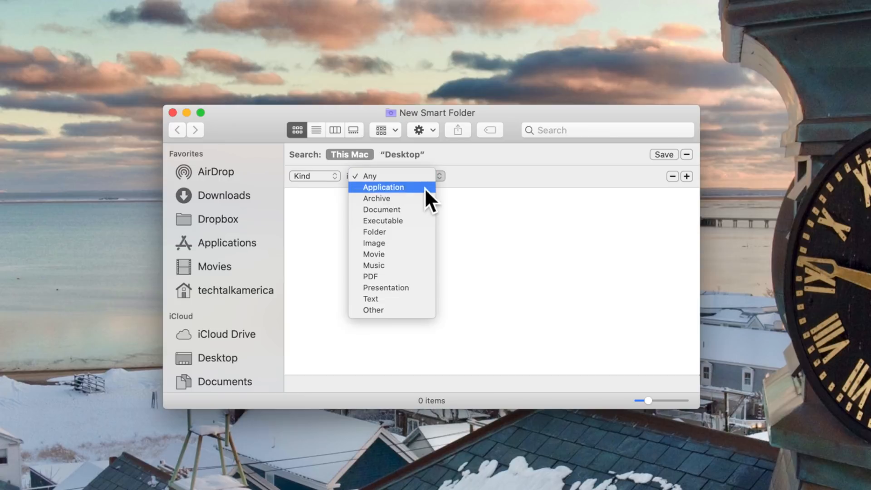
pyautogui.click(381, 210)
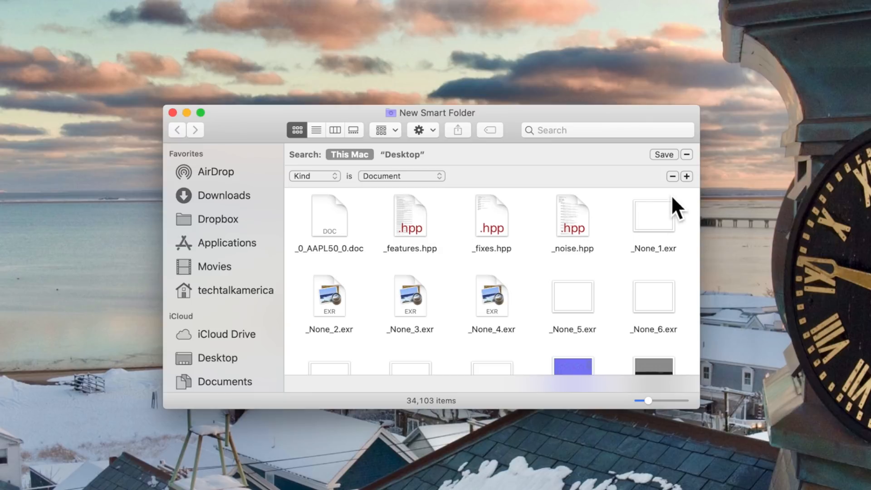
# Step: Add a Date added within last 30 days rule and begin saving the search
pyautogui.click(686, 176)
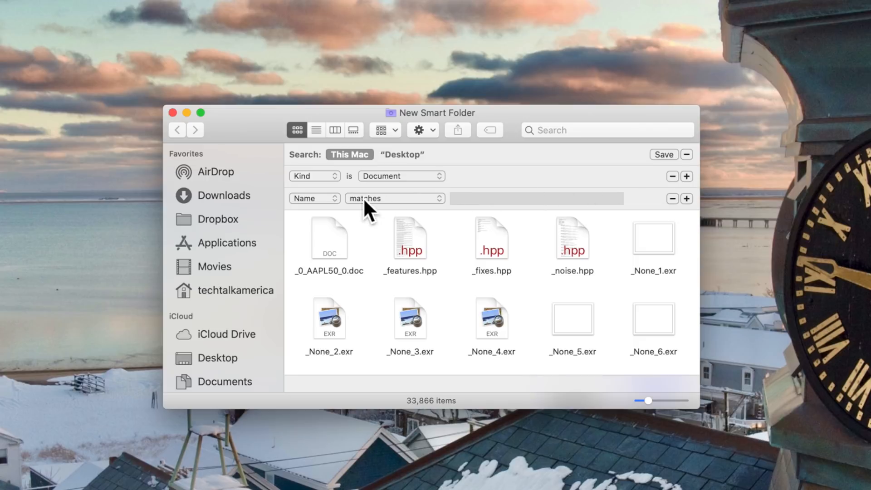
pyautogui.click(314, 198)
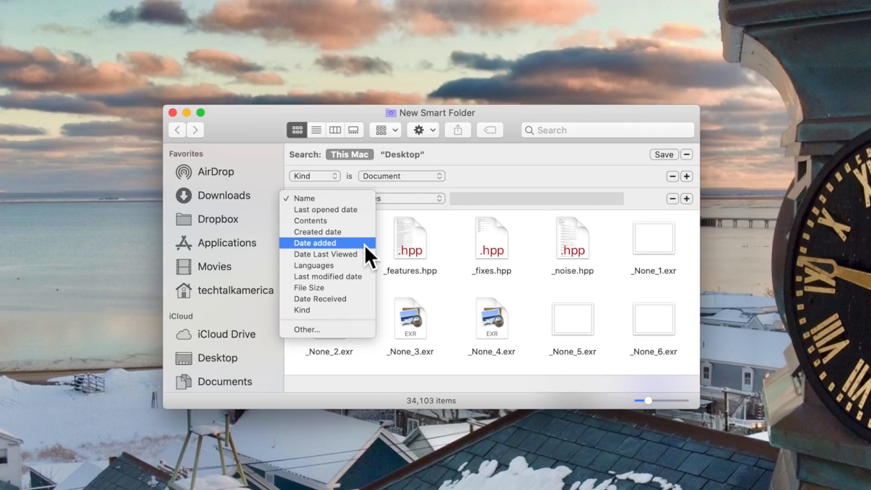
pyautogui.click(315, 243)
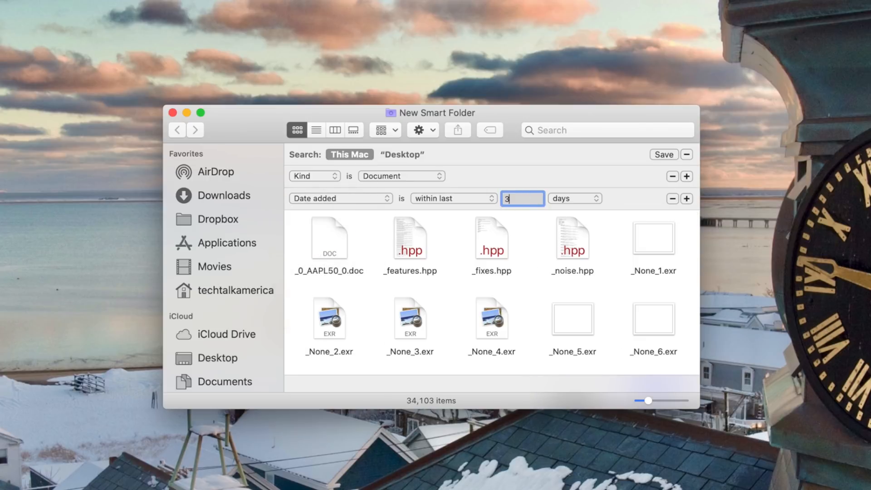
pyautogui.write('30')
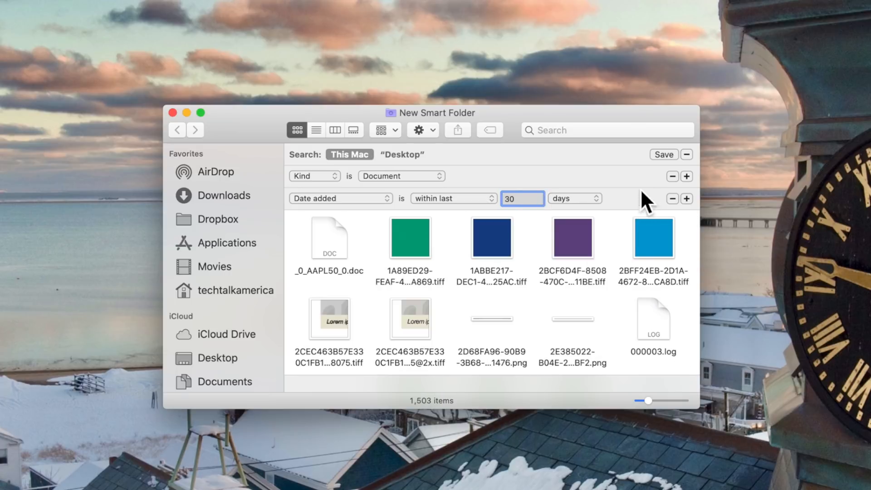
pyautogui.click(664, 154)
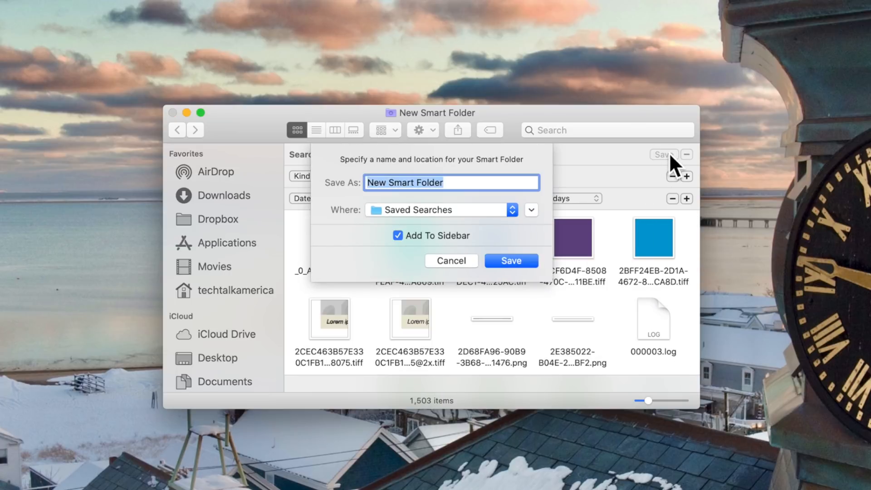
# Step: Name the smart folder 'Recent Documents' and save it to the sidebar
pyautogui.write('Recent')
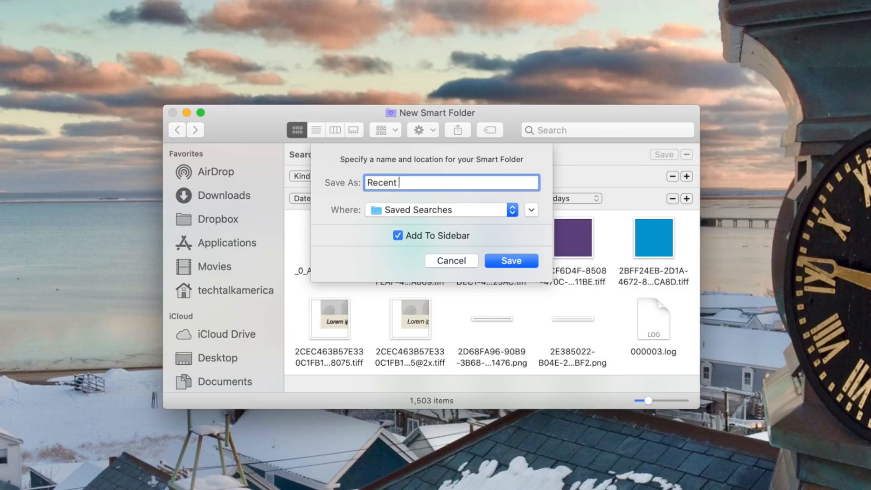
pyautogui.write('Documents')
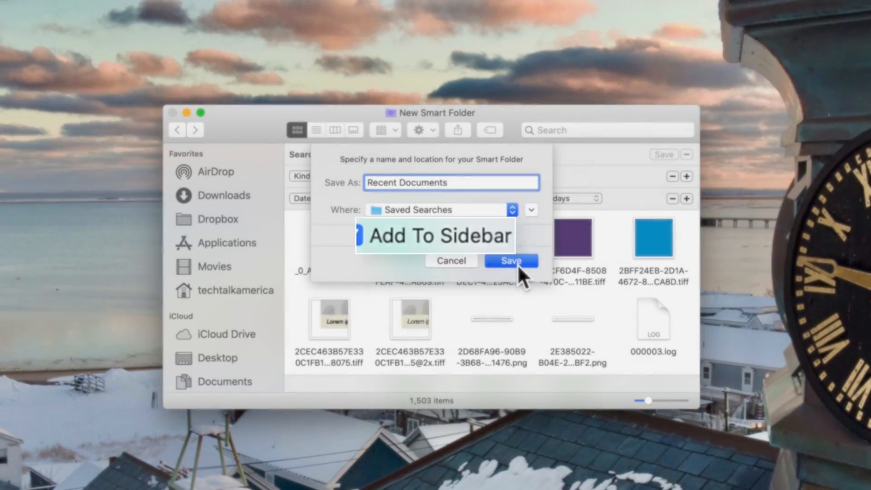
pyautogui.click(512, 262)
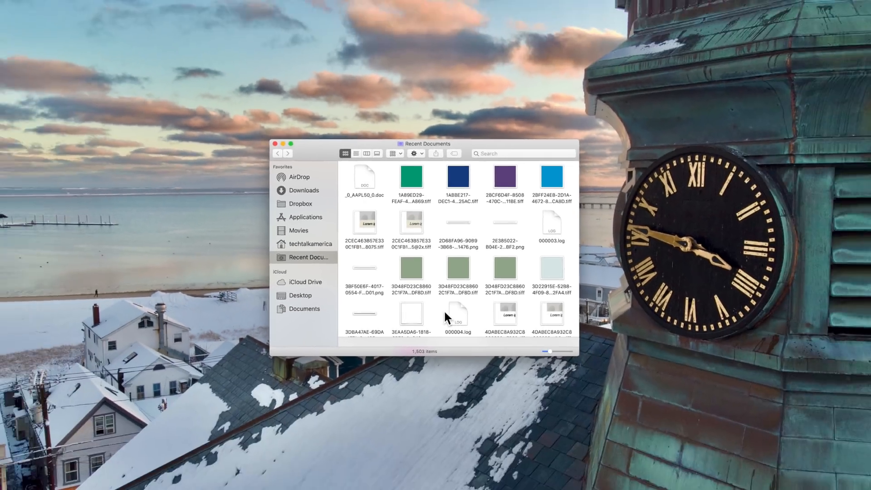
# Step: Close the Recent Documents window, leaving only the desktop visible
pyautogui.click(278, 153)
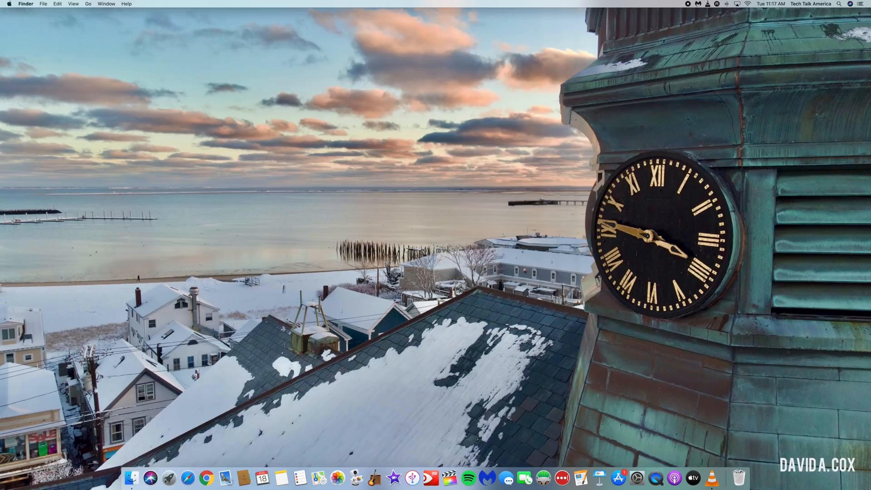
# Step: Navigate from the Computer view into Macintosh HD > Users
pyautogui.press('Cmd+Shift+C')
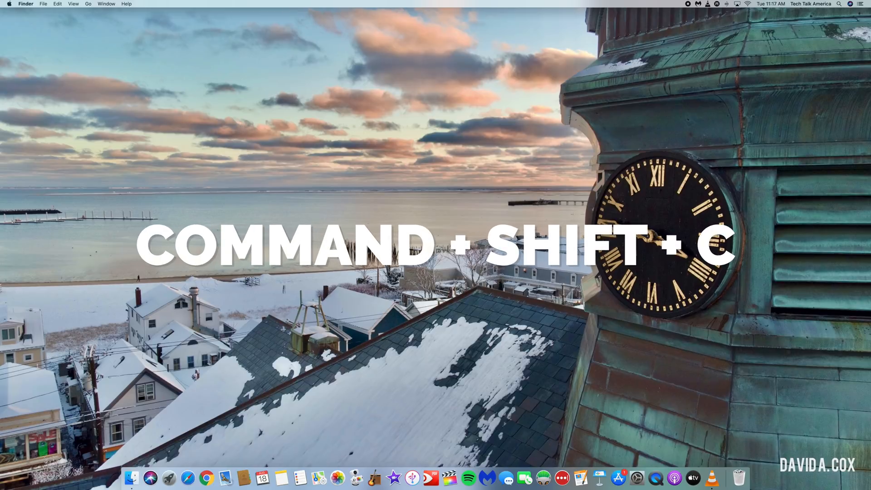
pyautogui.click(89, 3)
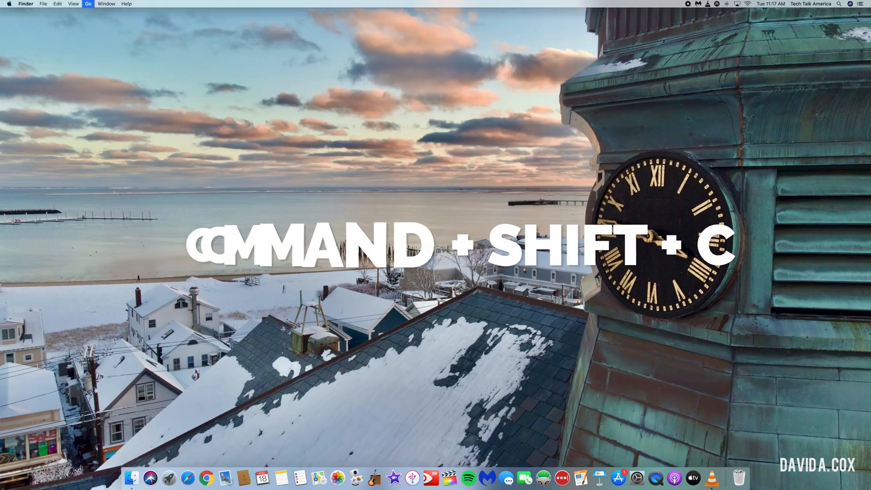
pyautogui.press('cmd+shift+c')
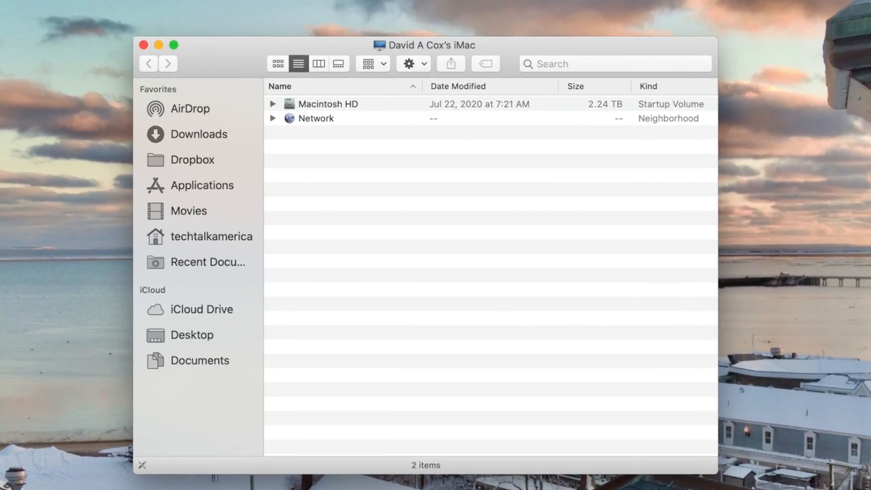
pyautogui.doubleClick(327, 103)
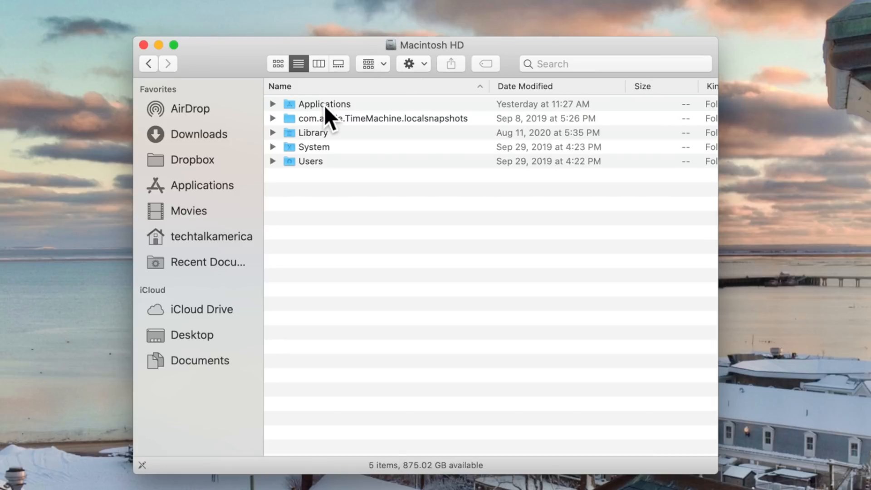
pyautogui.click(310, 161)
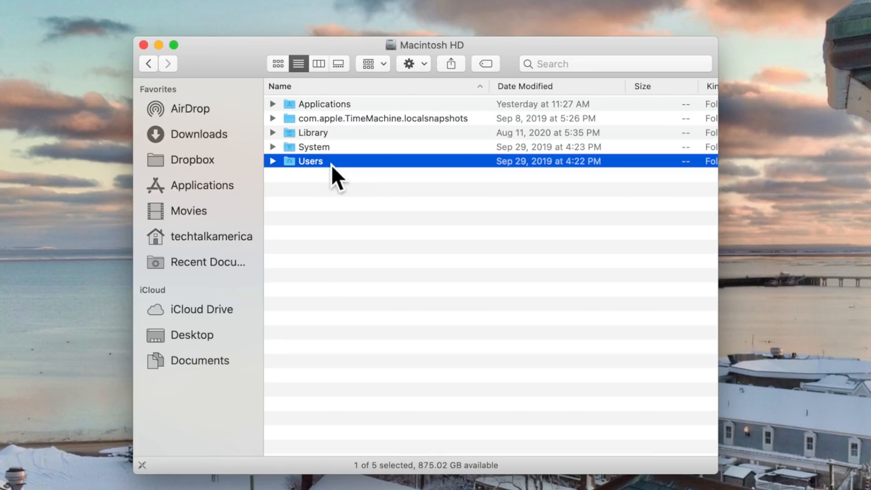
pyautogui.doubleClick(311, 162)
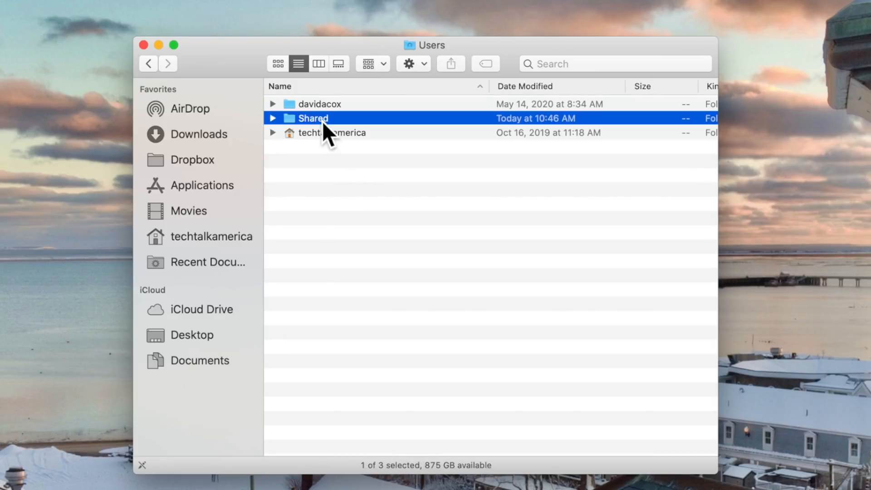
# Step: Drag the Shared folder into the sidebar Favorites
pyautogui.moveTo(313, 118); pyautogui.dragTo(222, 228)
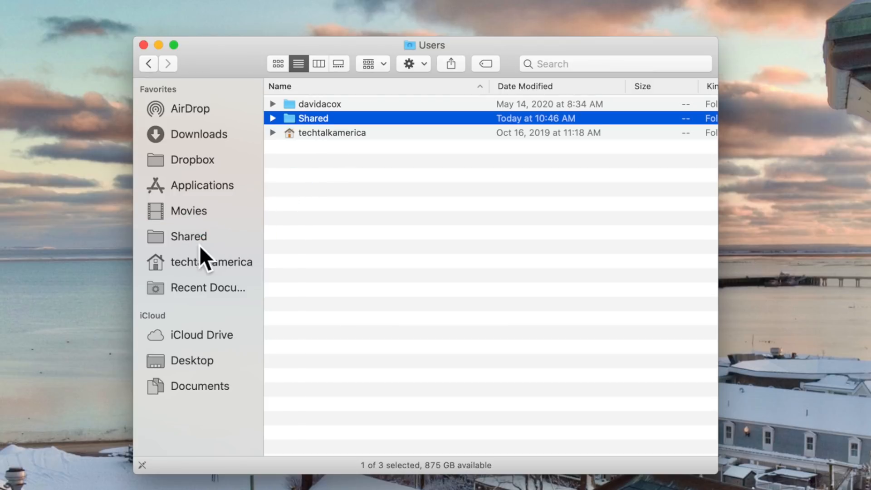
pyautogui.moveTo(222, 247)
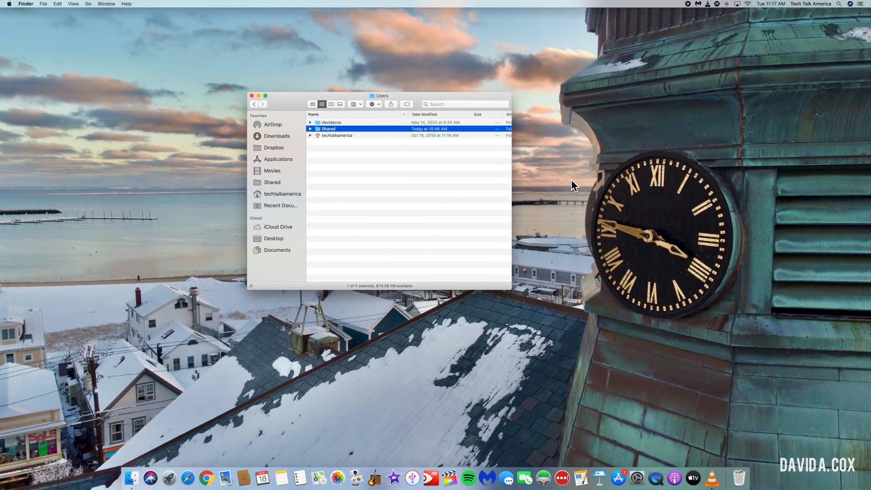
pyautogui.moveTo(284, 189)
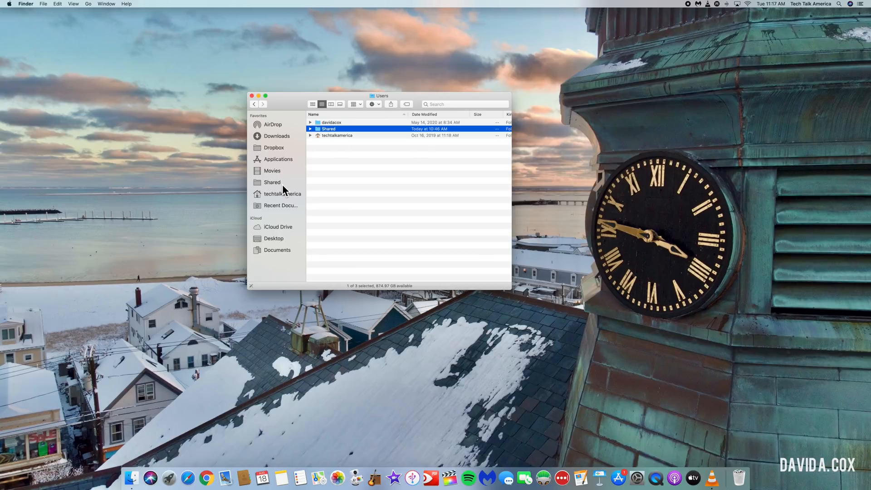